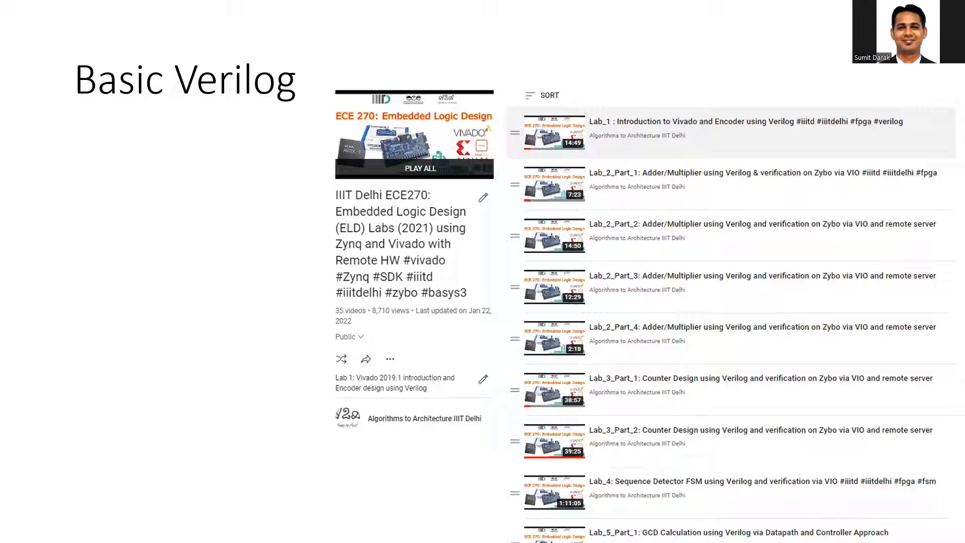
pyautogui.moveTo(797, 20)
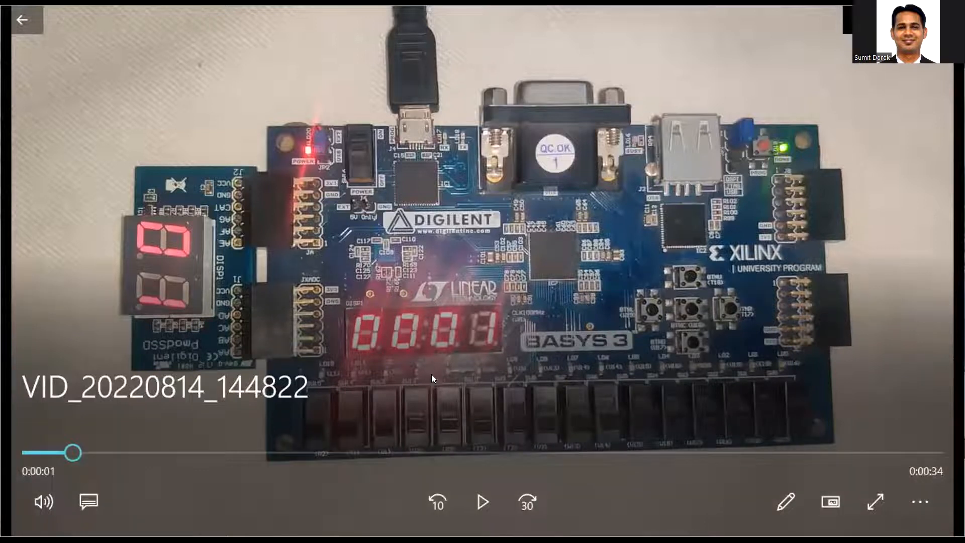
# - Start playback of the Basys 3 board demo recording
pyautogui.click(481, 501)
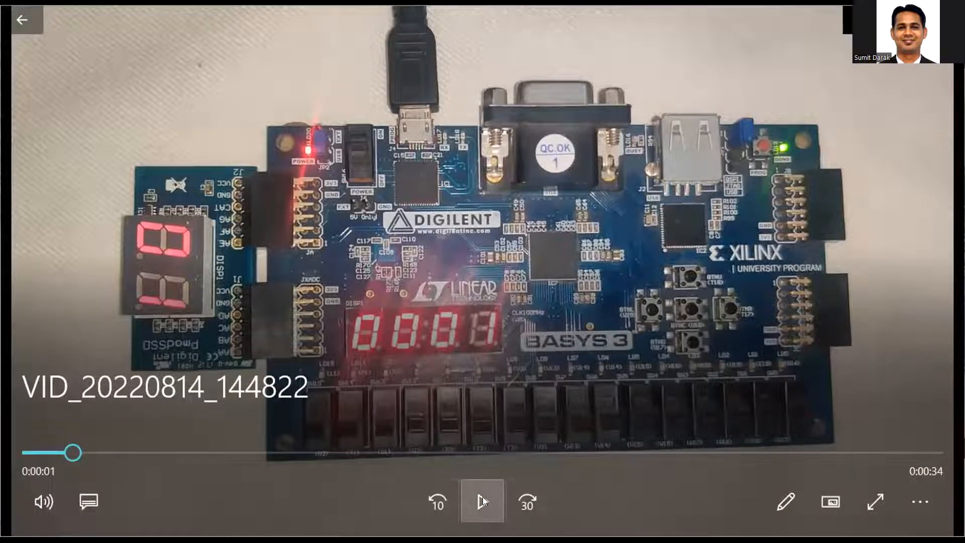
pyautogui.click(481, 500)
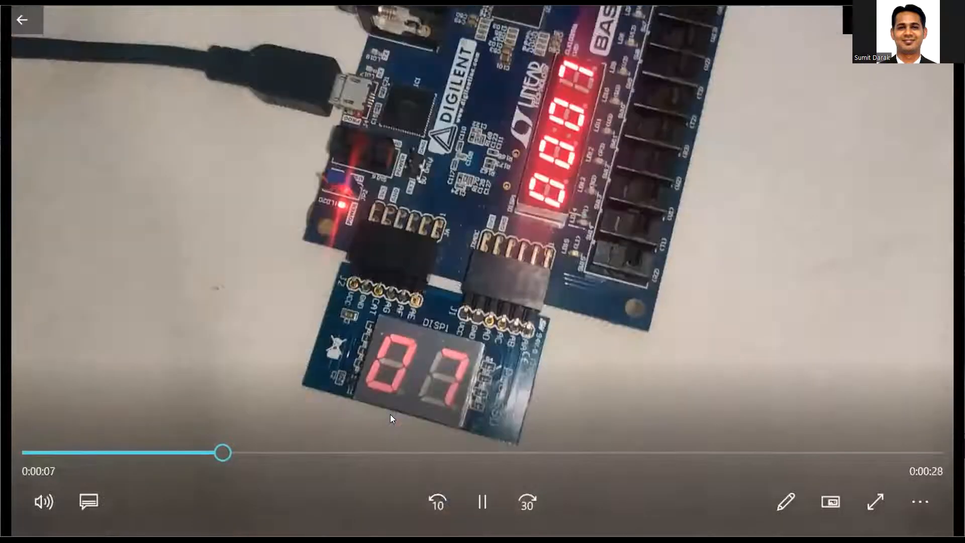